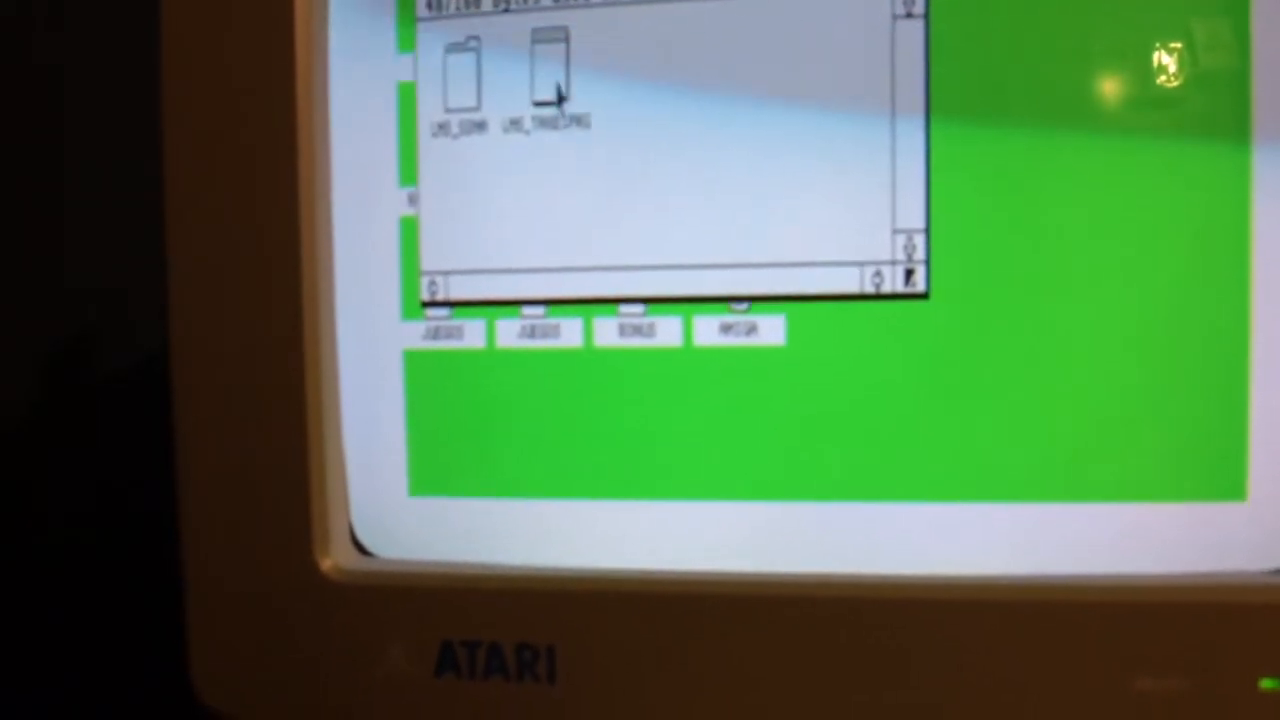
double_click(548, 70)
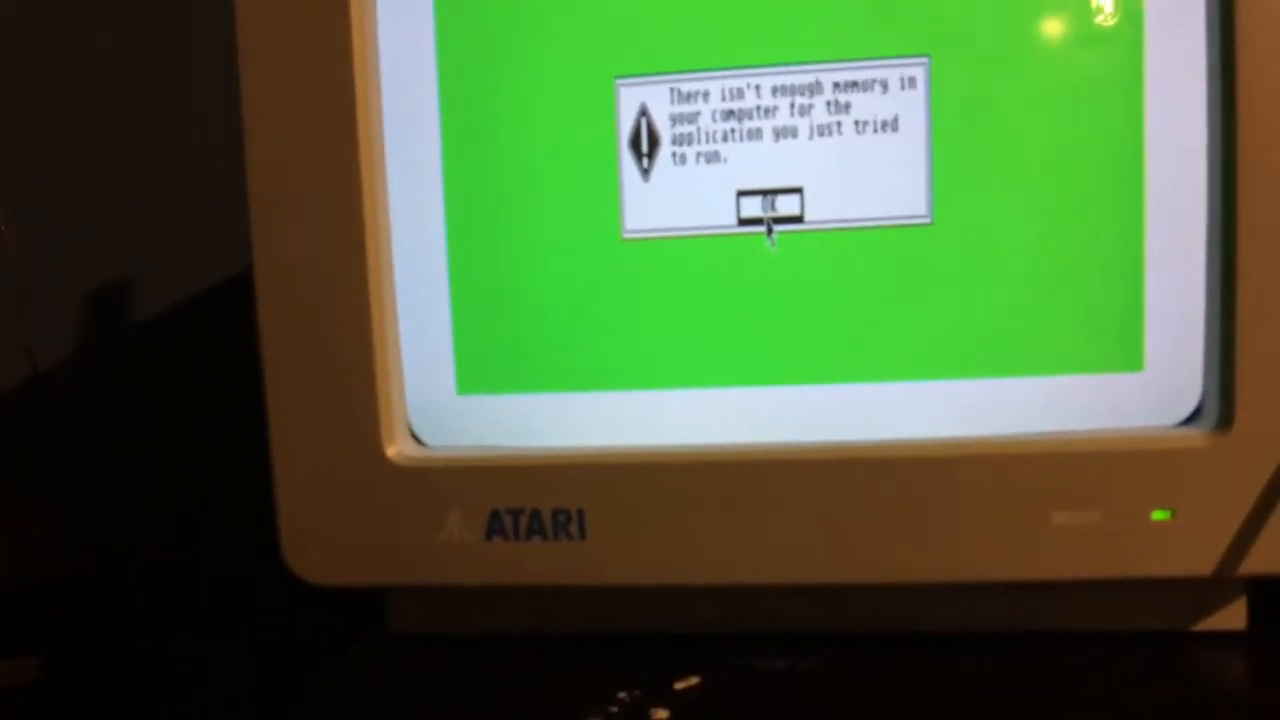
left_click(770, 205)
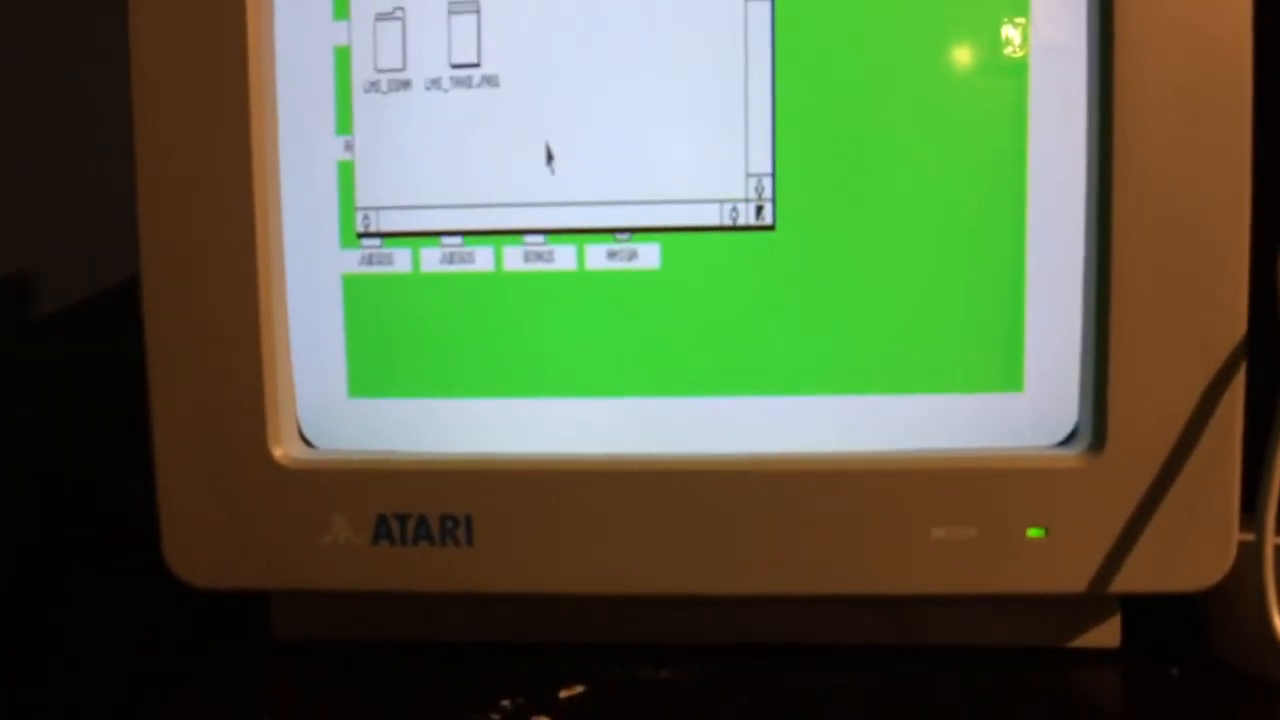